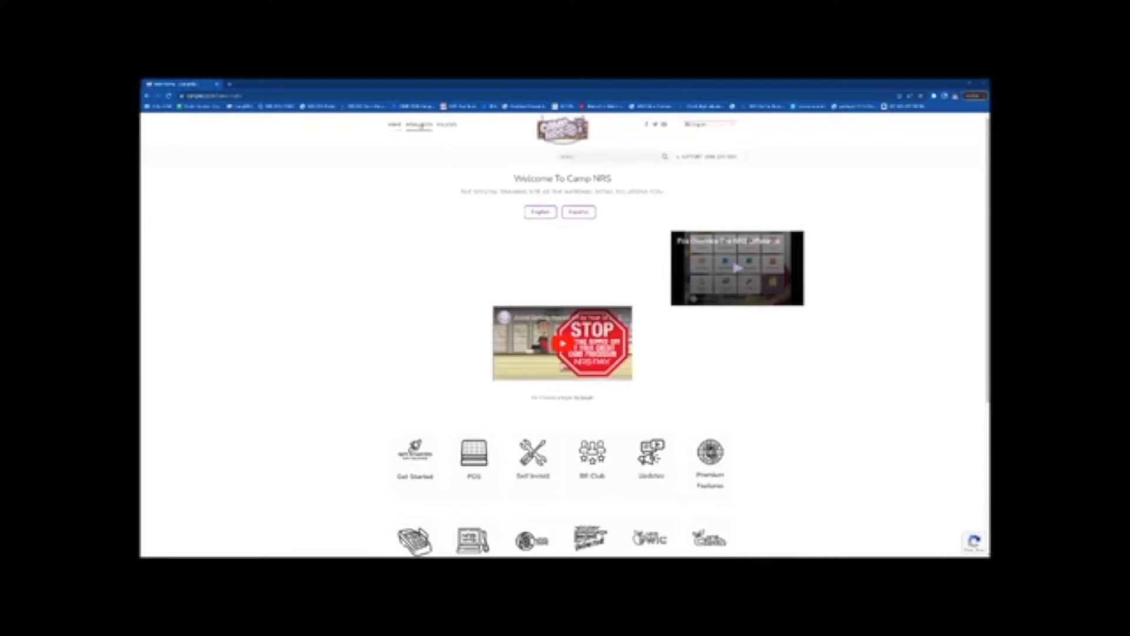
- Find the 'Upload Your Own Pricebook' guide on the Camp NRS Resources page
{"action": "left_click", "coordinate": [419, 124]}
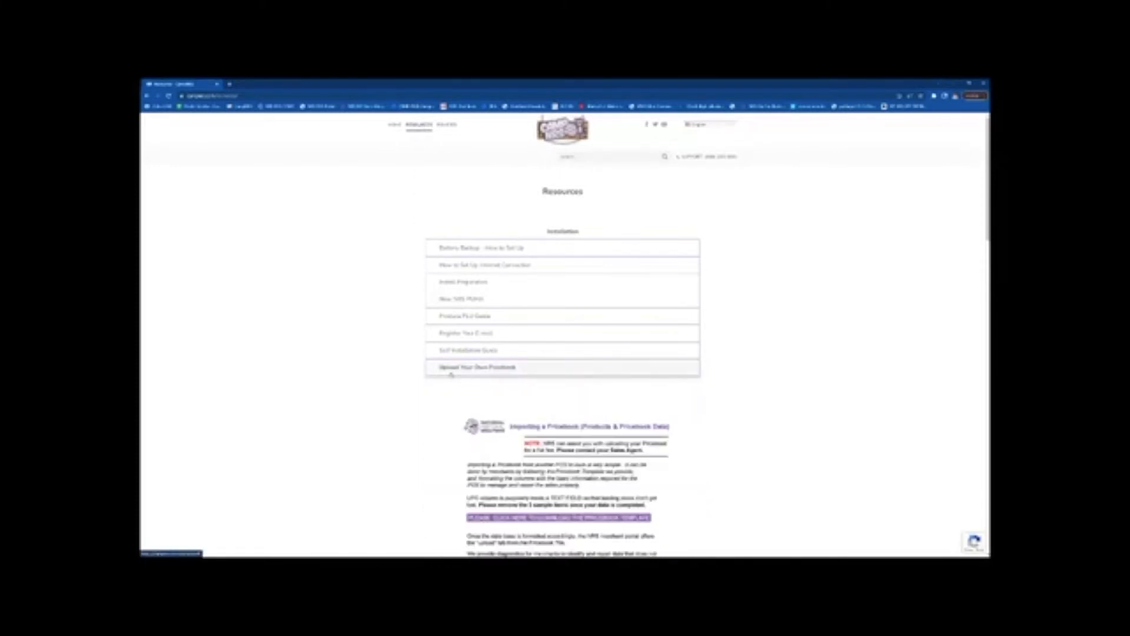
{"action": "scroll", "scroll_direction": "down", "scroll_amount": 3}
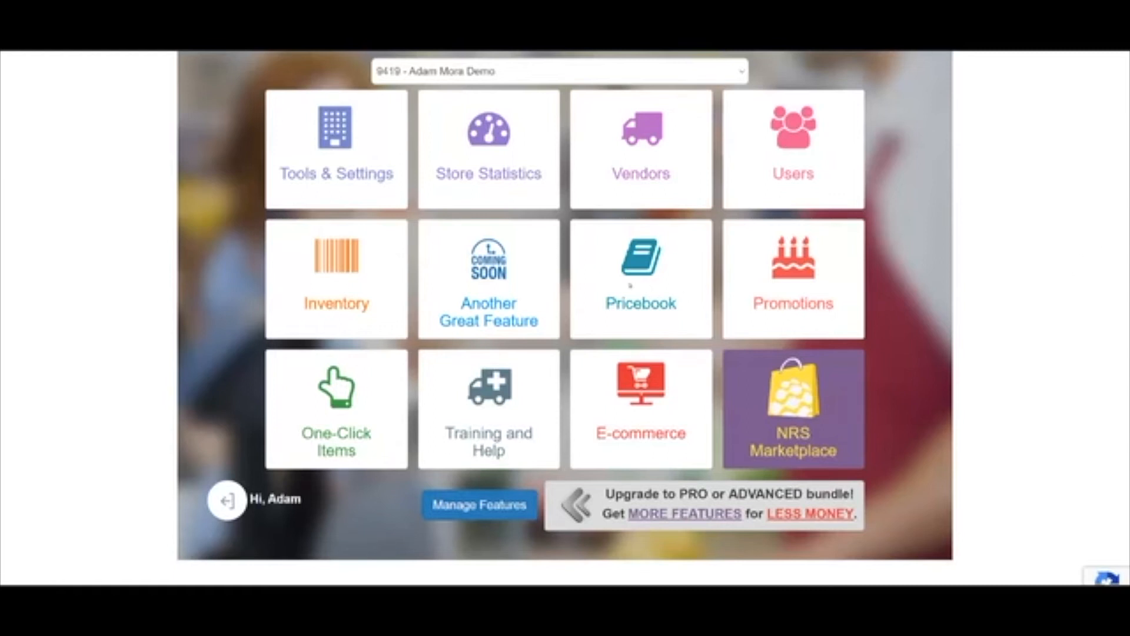
- Go from the dashboard's Pricebook tile through Pricebook Management to the Upload page
{"action": "left_click", "coordinate": [640, 279]}
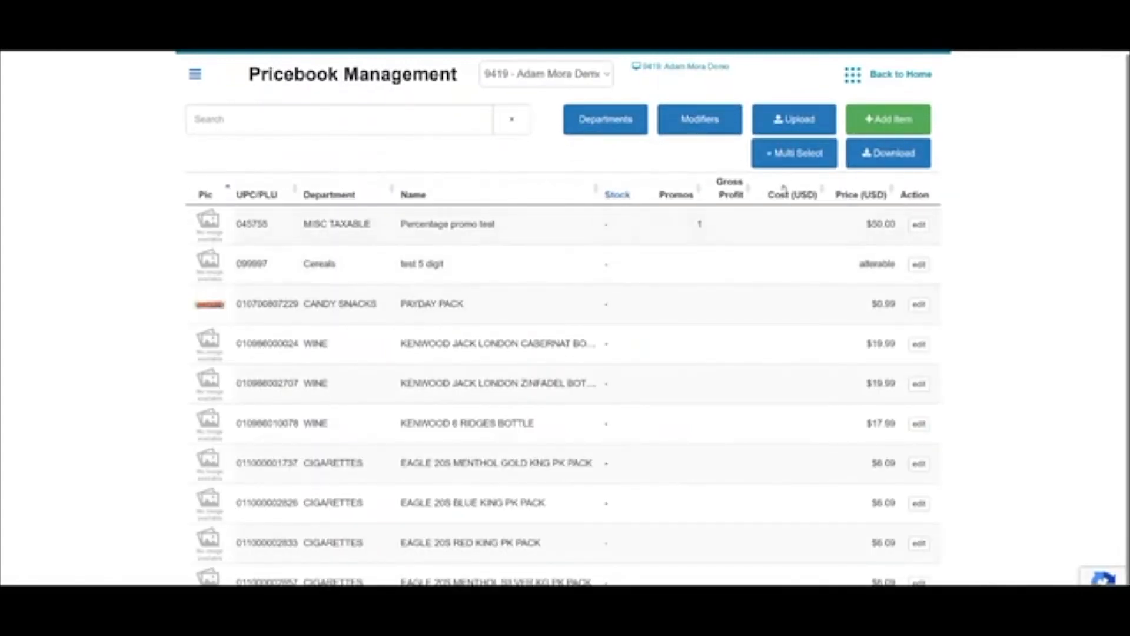
{"action": "left_click", "coordinate": [793, 119]}
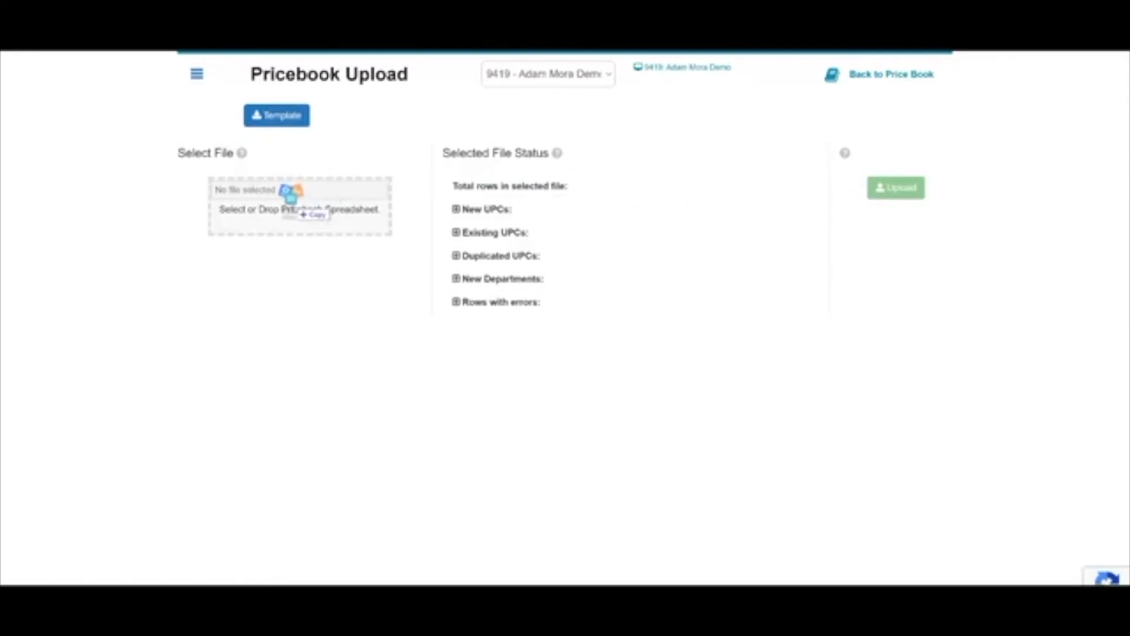
- Upload 'PB Upload test.xlsx - Sheet1.csv' (4,844 rows) and get the pricebook-updated-successfully confirmation
{"action": "left_click", "coordinate": [299, 205]}
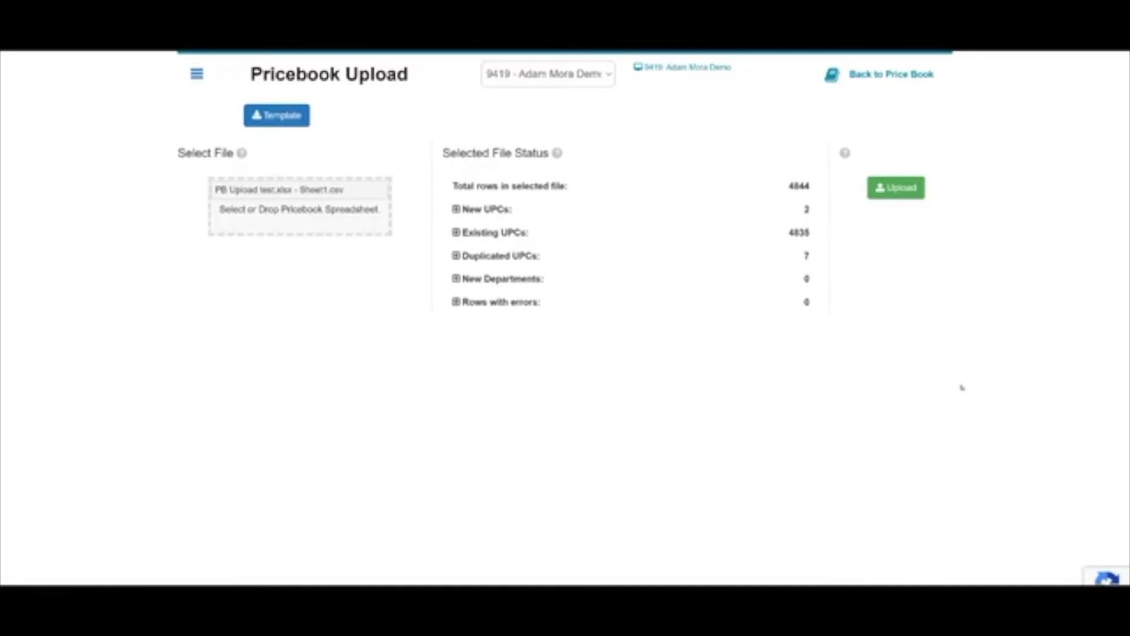
{"action": "mouse_move", "coordinate": [939, 291]}
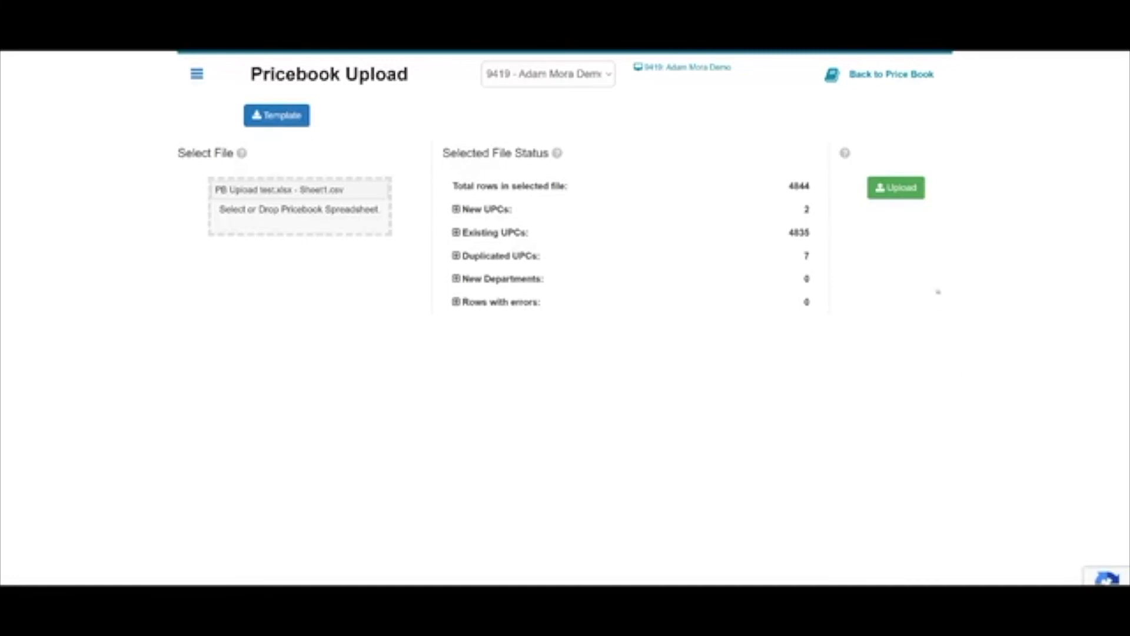
{"action": "left_click", "coordinate": [895, 187]}
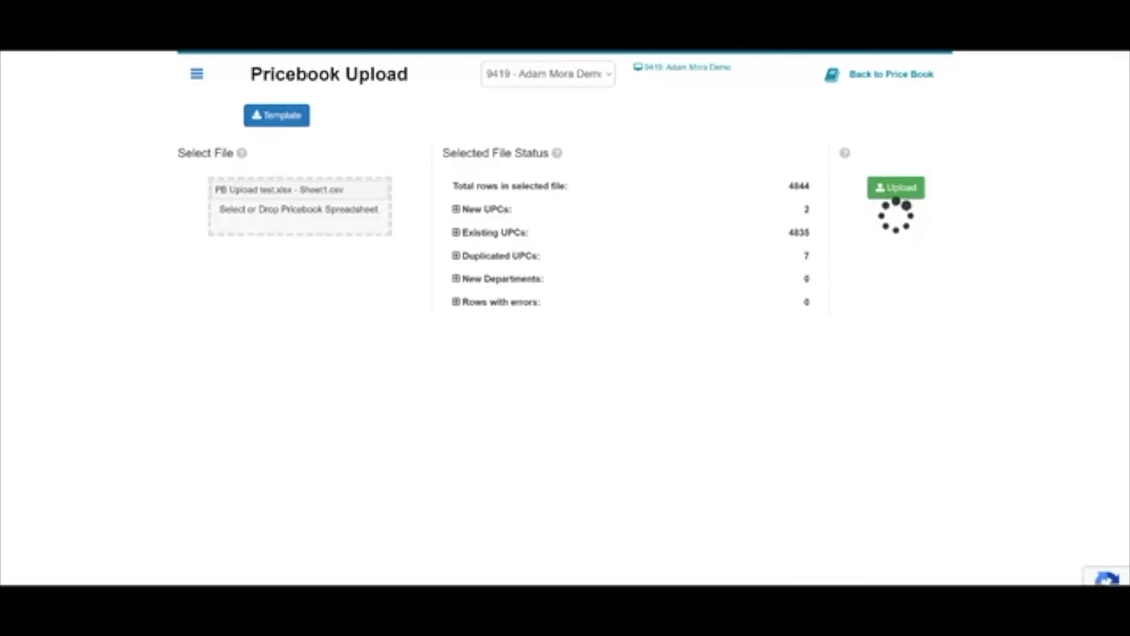
{"action": "left_click", "coordinate": [895, 187]}
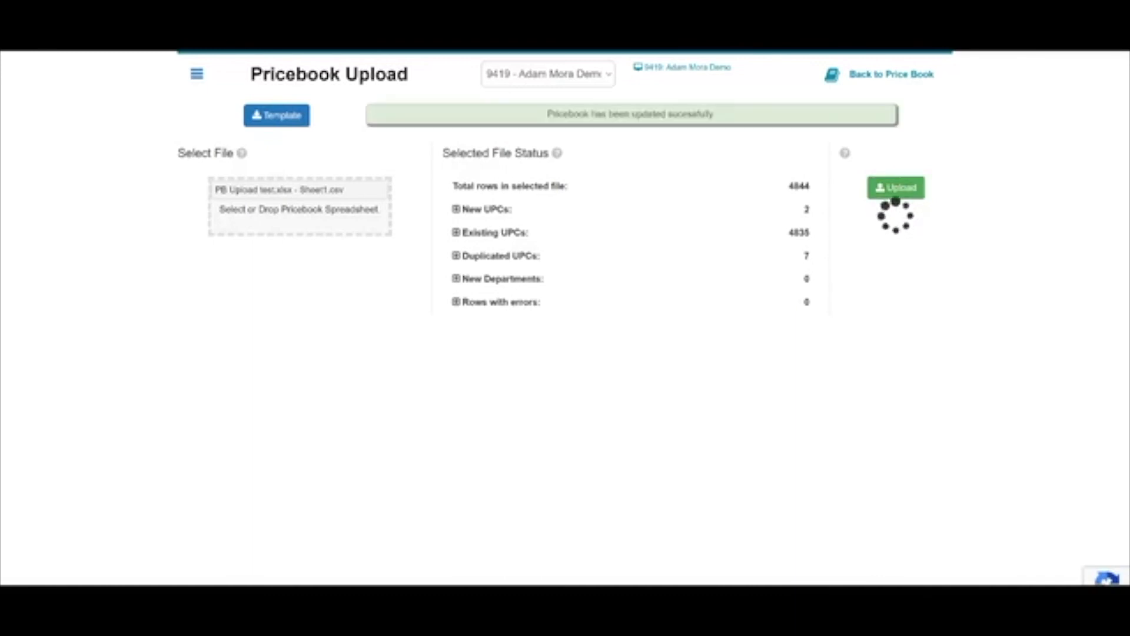